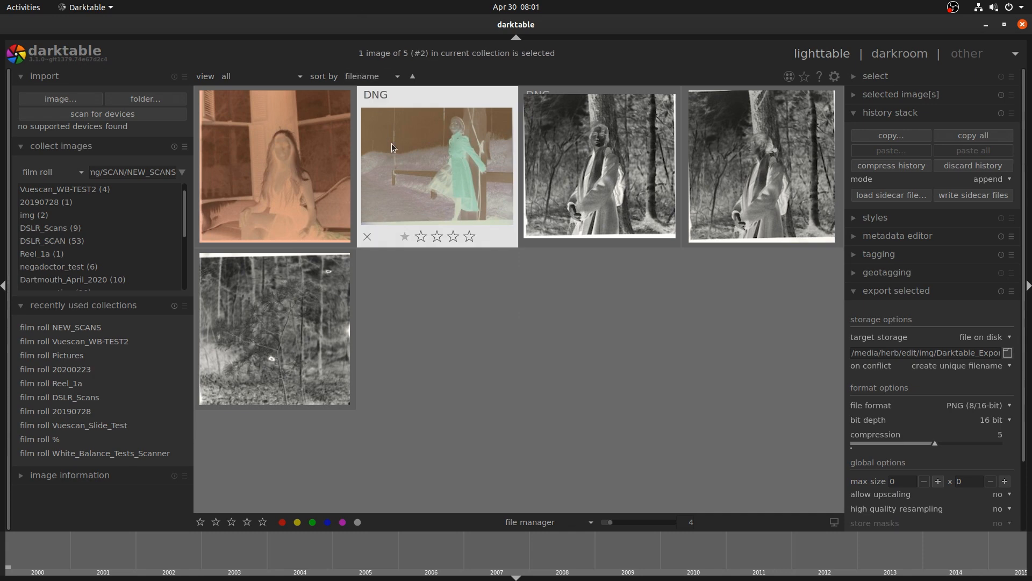
# - Invert the negative with negadoctor, sampling the clear film border as the base colour
pyautogui.doubleClick(437, 165)
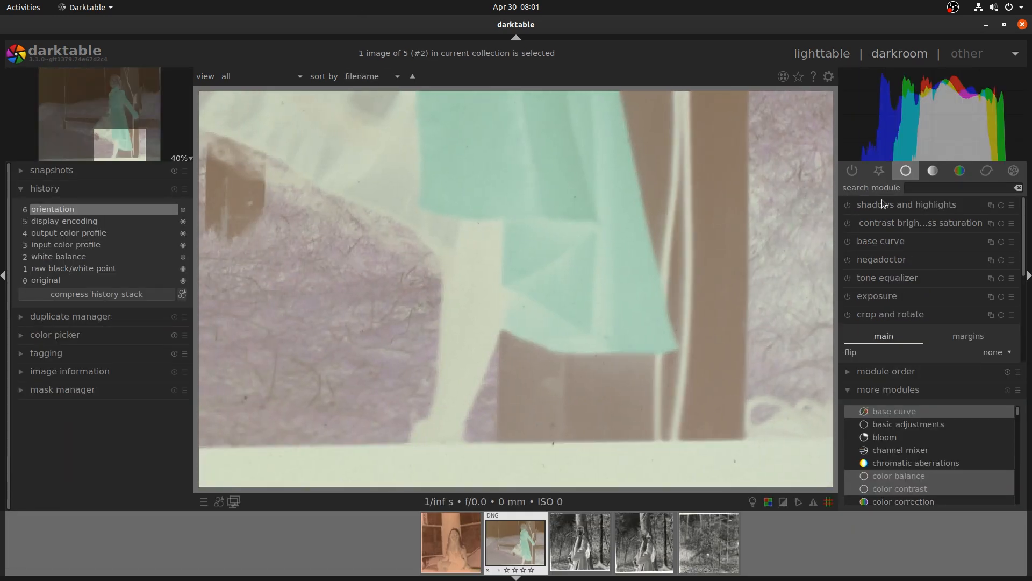
pyautogui.scroll(-3)
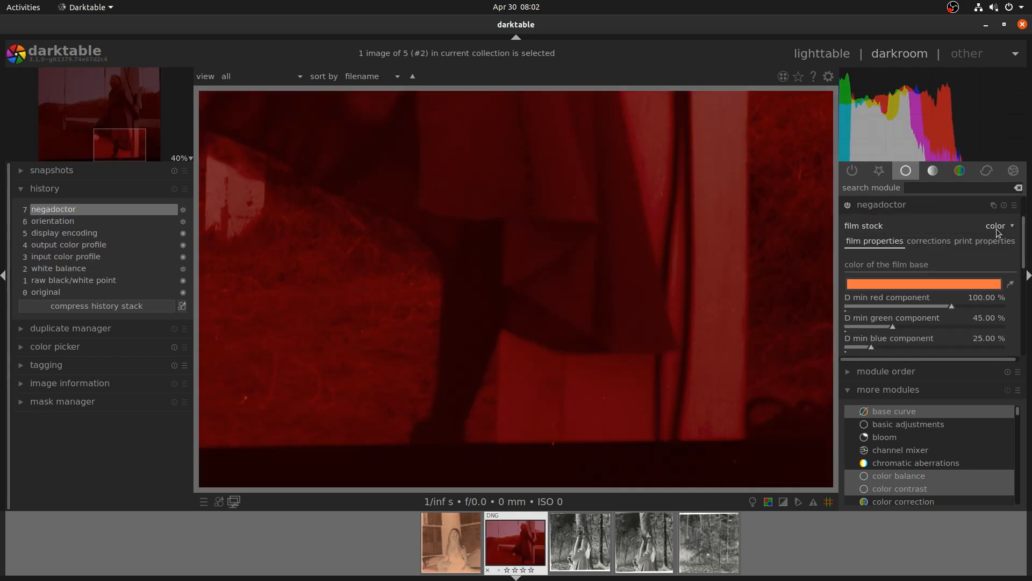
pyautogui.click(1011, 283)
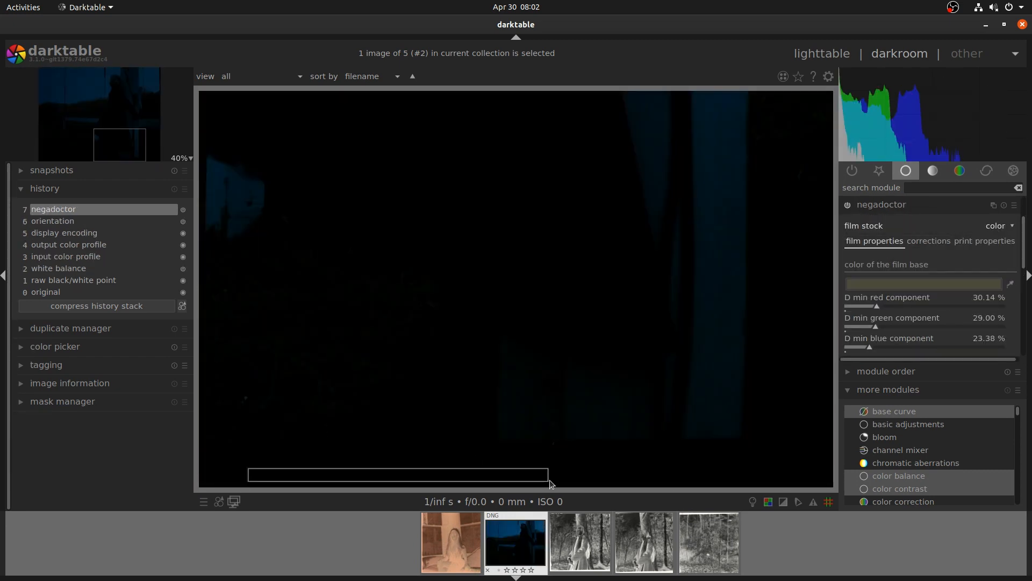
pyautogui.click(1010, 282)
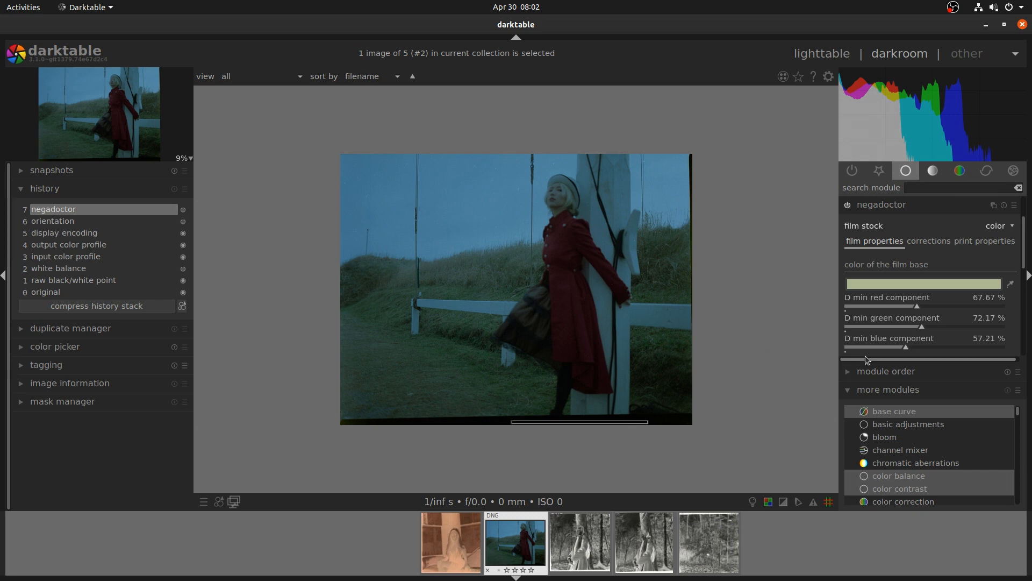
pyautogui.scroll(-3)
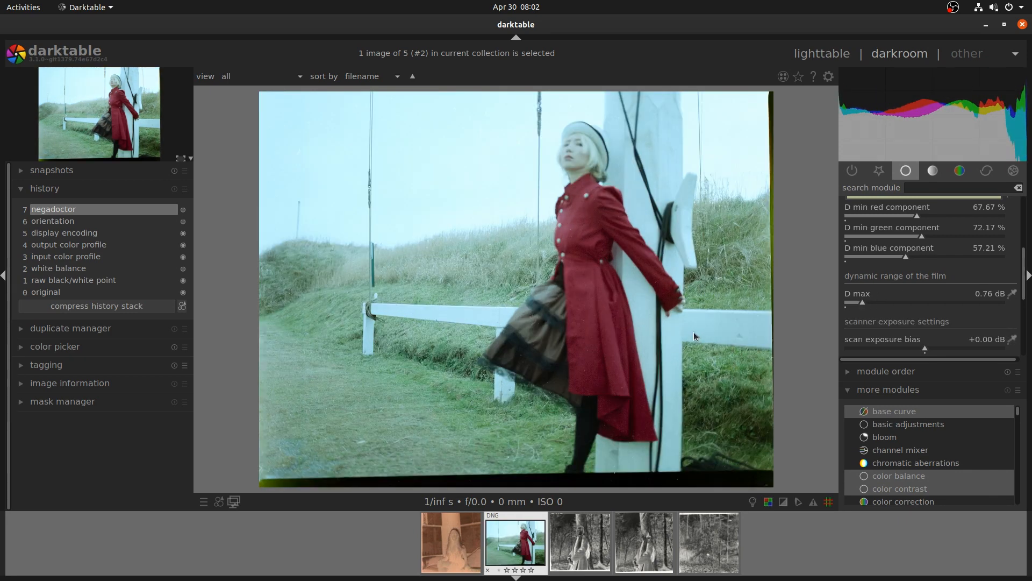
pyautogui.moveTo(999, 201)
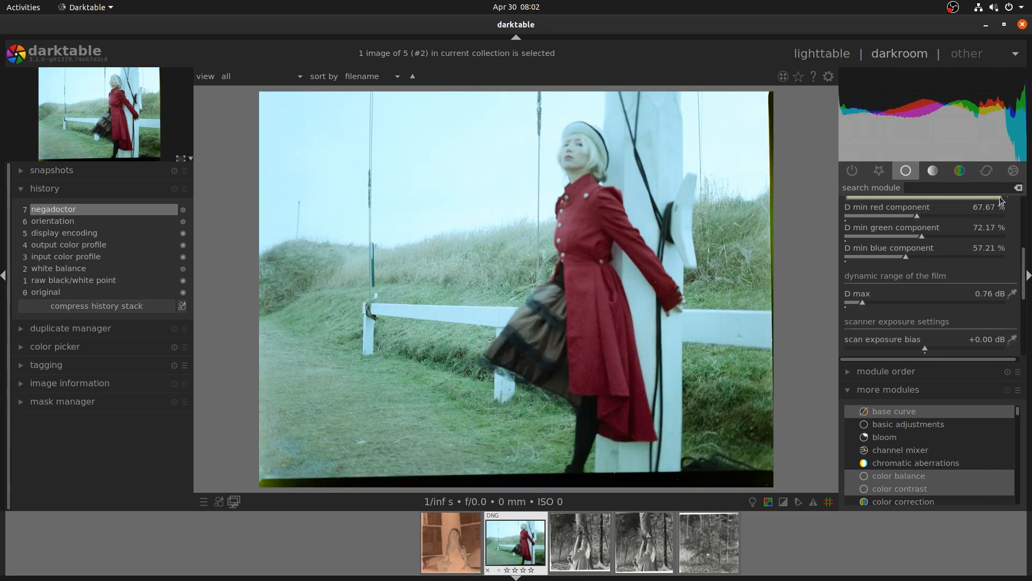
# - Restrict sharpening to a drawn path around the woman in red, adding a node to refine it
pyautogui.click(986, 171)
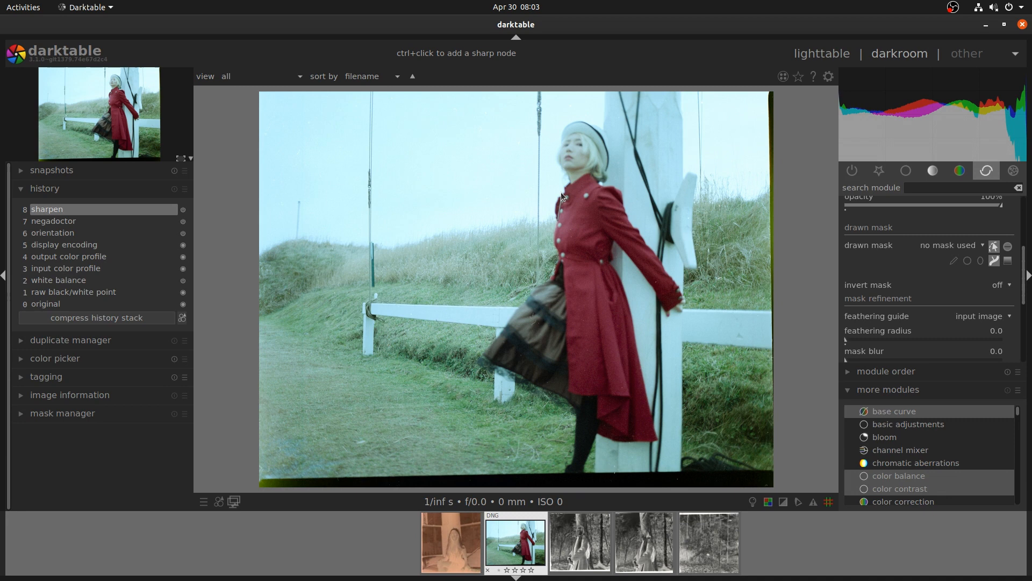
pyautogui.moveTo(594, 171)
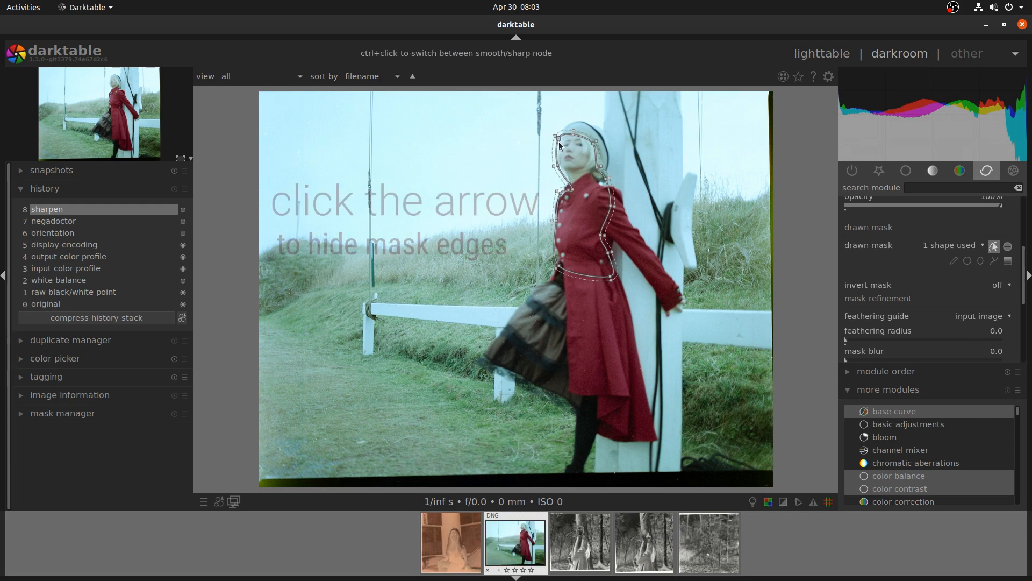
pyautogui.click(994, 248)
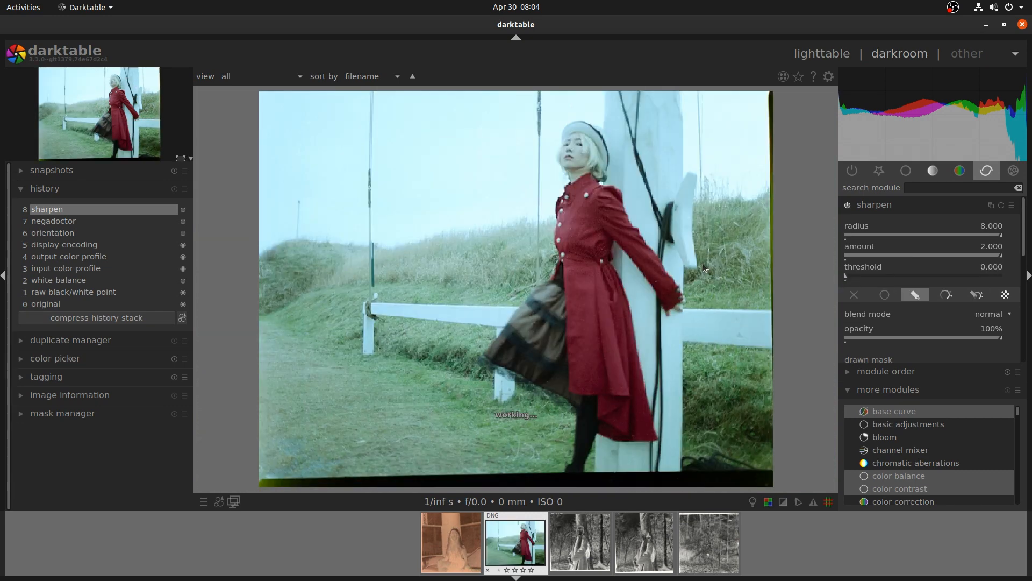
pyautogui.moveTo(727, 266)
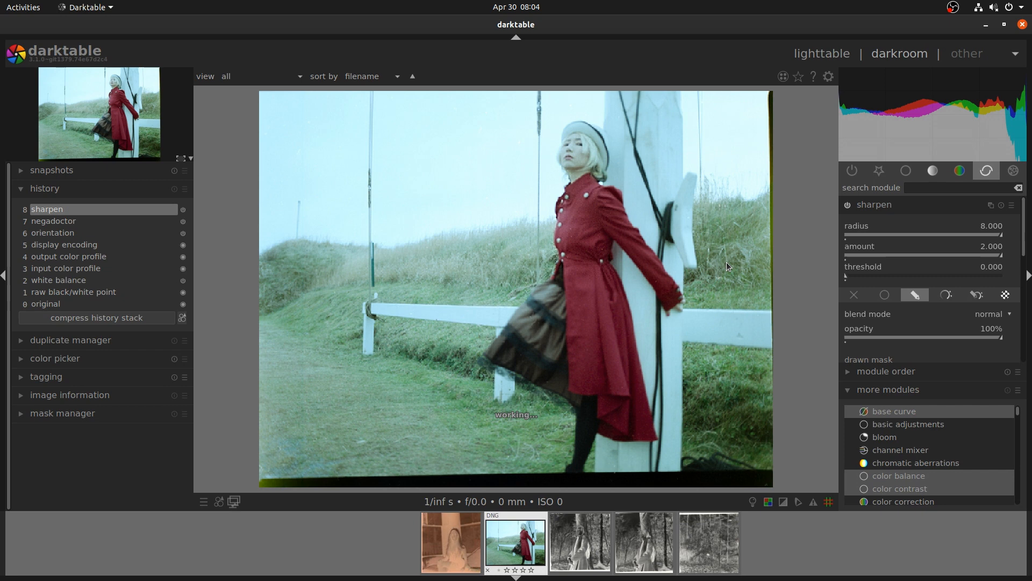
pyautogui.moveTo(667, 251)
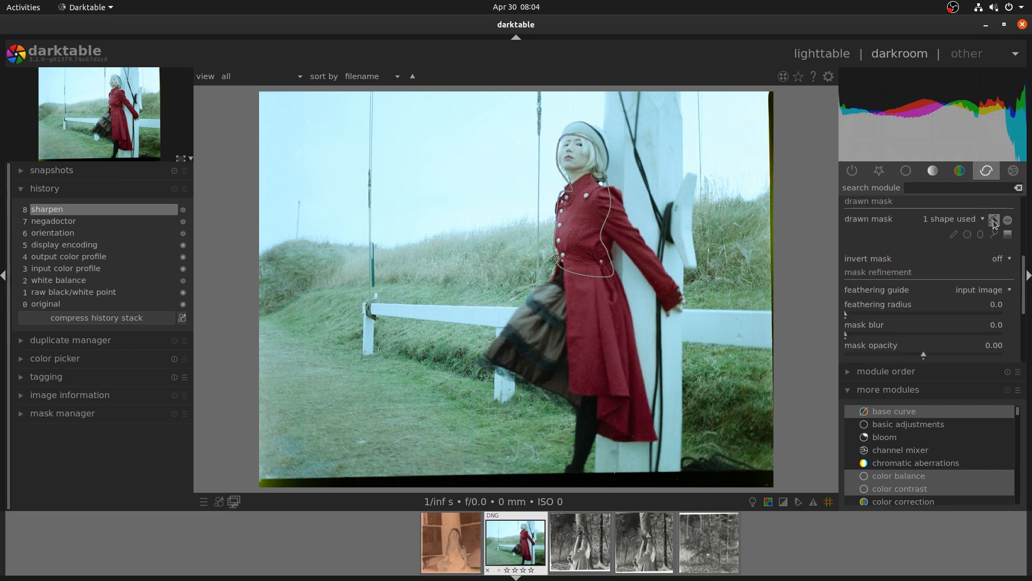
pyautogui.click(994, 220)
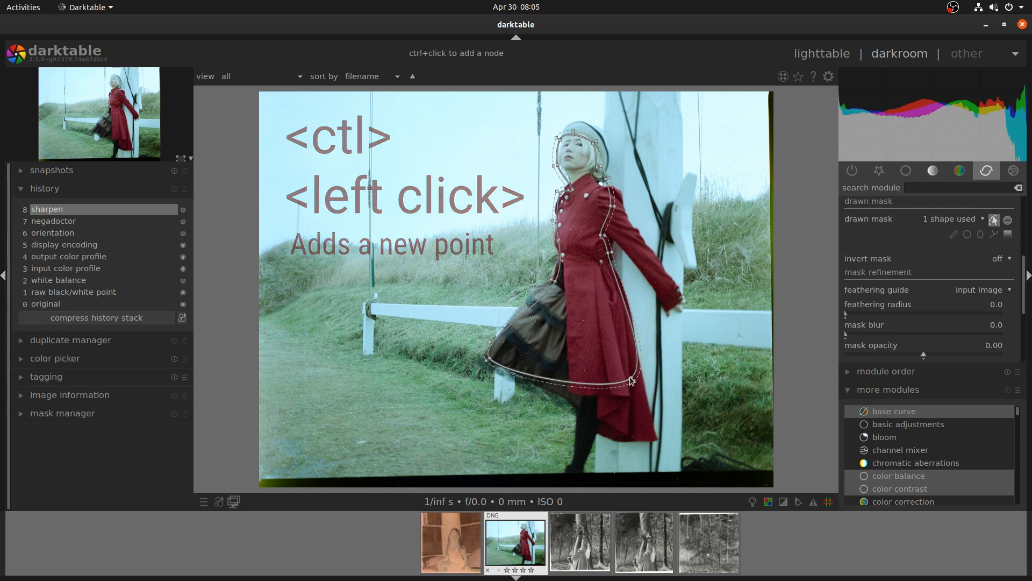
pyautogui.click(630, 382)
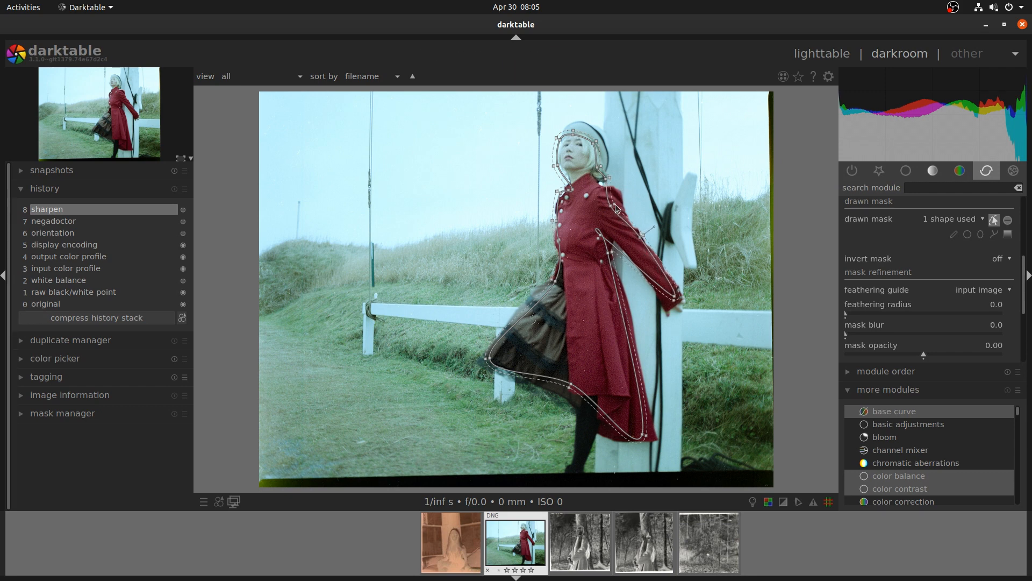
pyautogui.moveTo(980, 234)
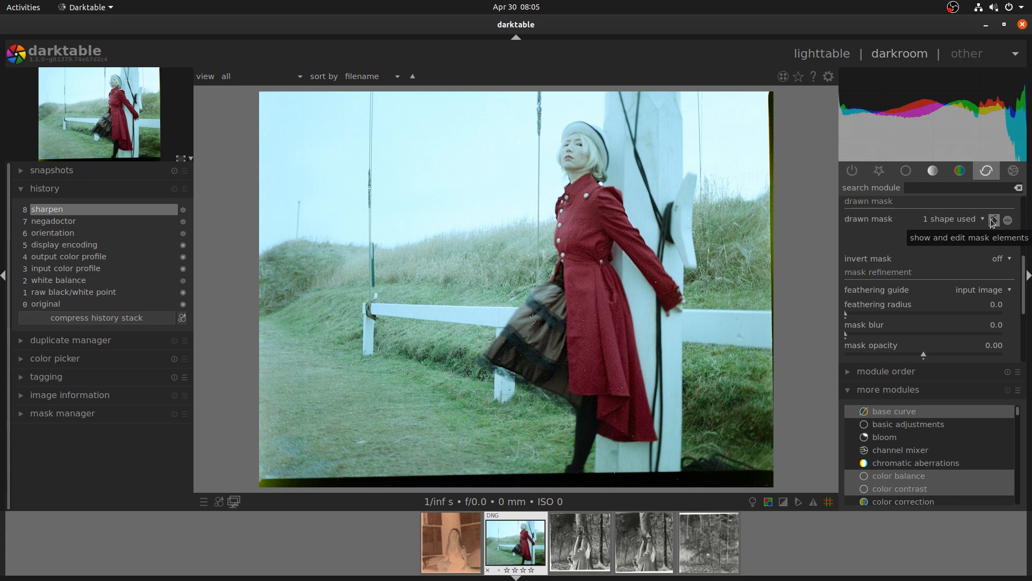
# - Add brightness-saturation, colour contrast and crop modules, then return to the lighttable
pyautogui.click(995, 219)
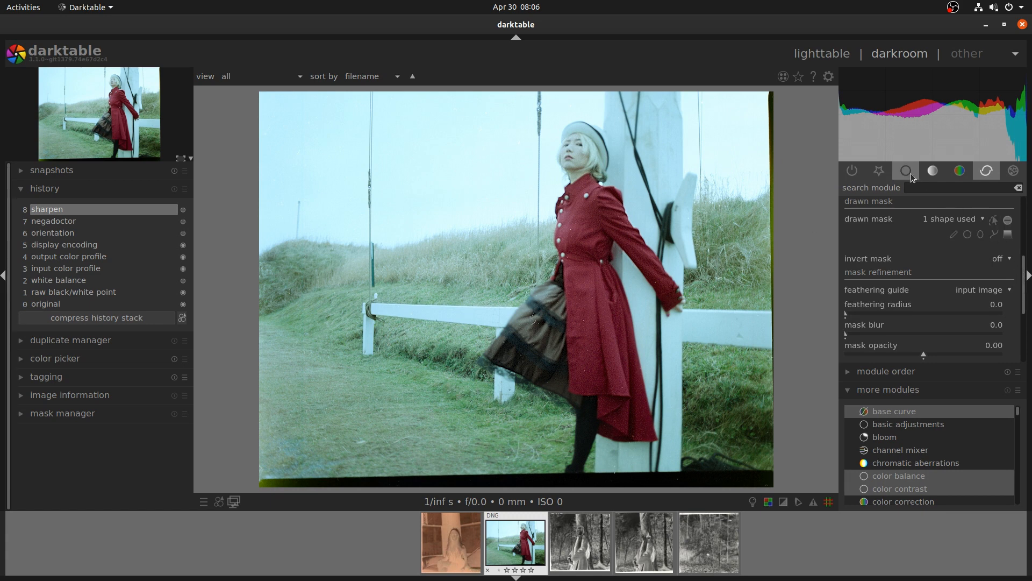
pyautogui.click(905, 171)
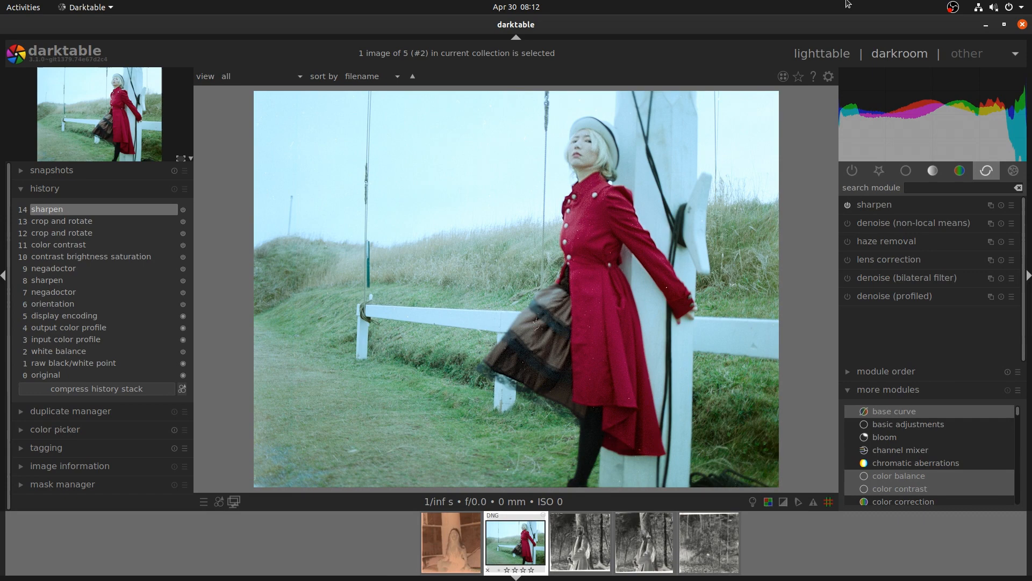
pyautogui.click(820, 54)
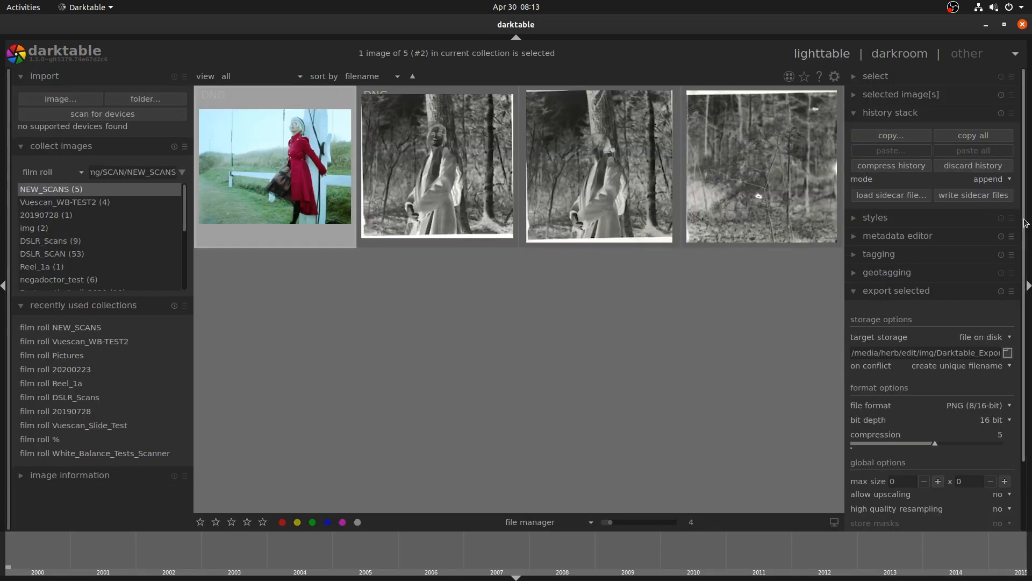
# - Tighten the crop frame around the woman and sofa and choose its aspect ratio
pyautogui.click(924, 517)
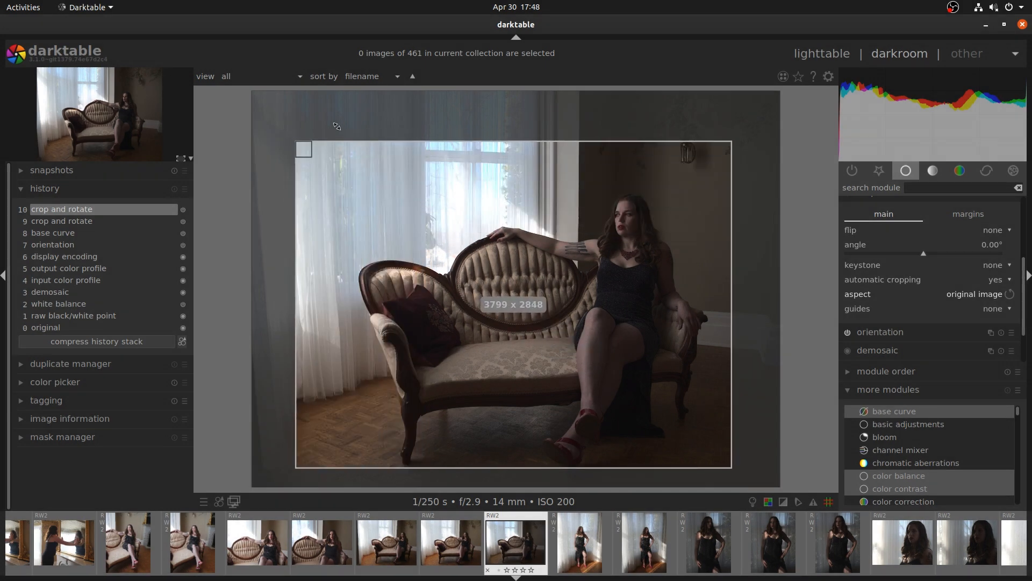
pyautogui.moveTo(304, 148); pyautogui.dragTo(349, 183)
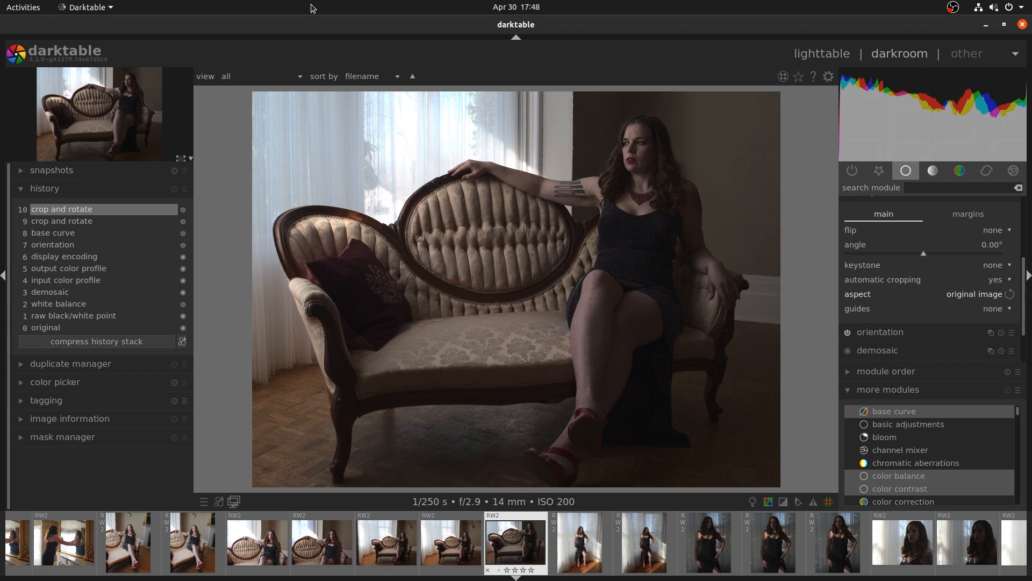
pyautogui.click(974, 293)
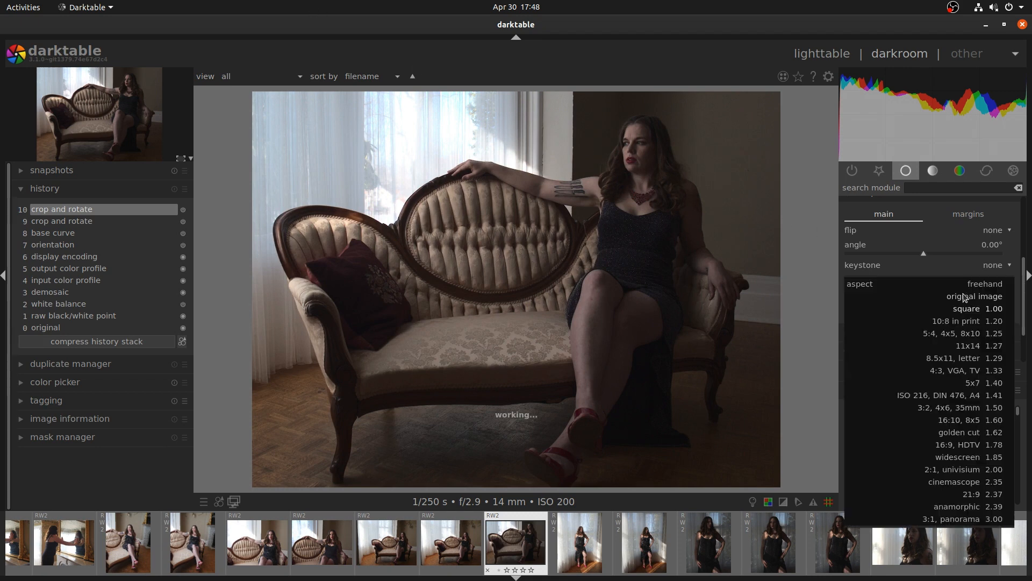
pyautogui.click(975, 296)
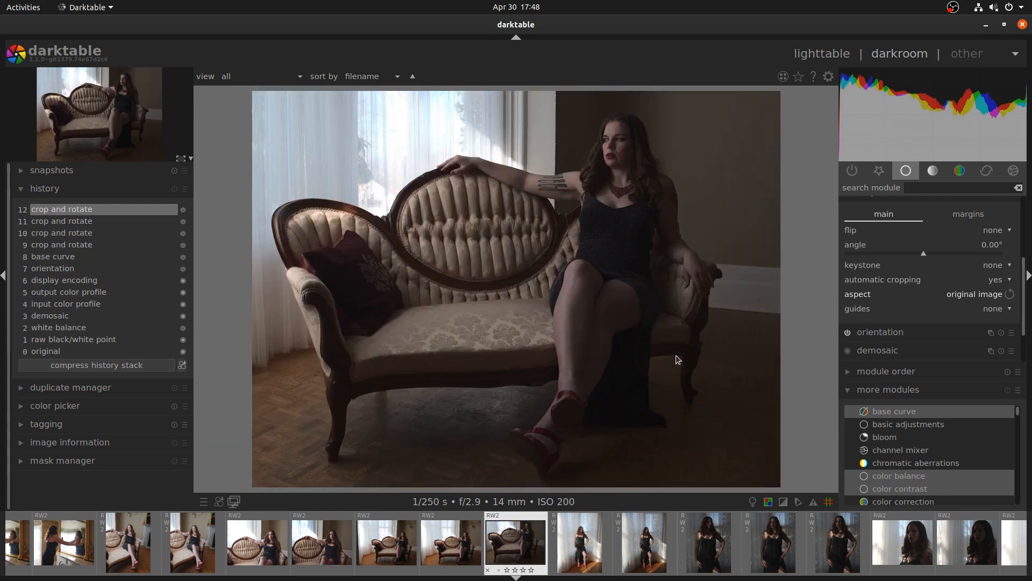
pyautogui.moveTo(789, 142)
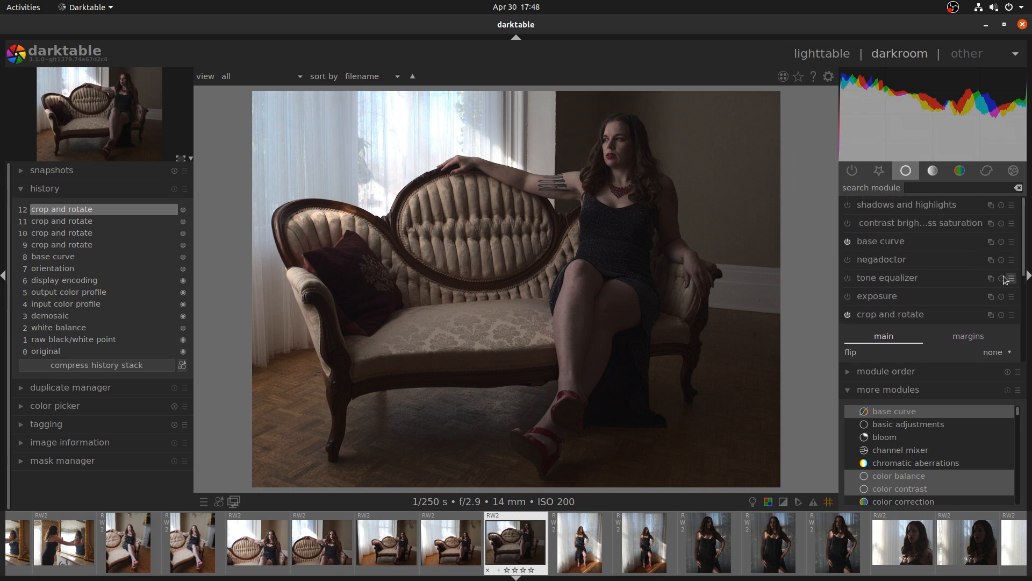
# - Raise exposure 0.95 EV inside a drawn path mask with feathering radius 46.6
pyautogui.click(876, 296)
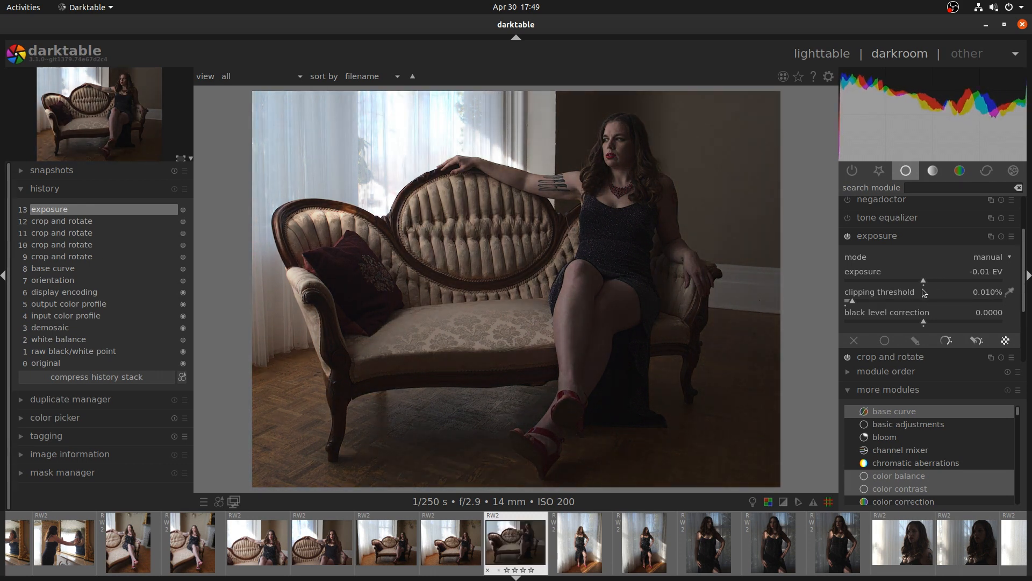
pyautogui.click(914, 341)
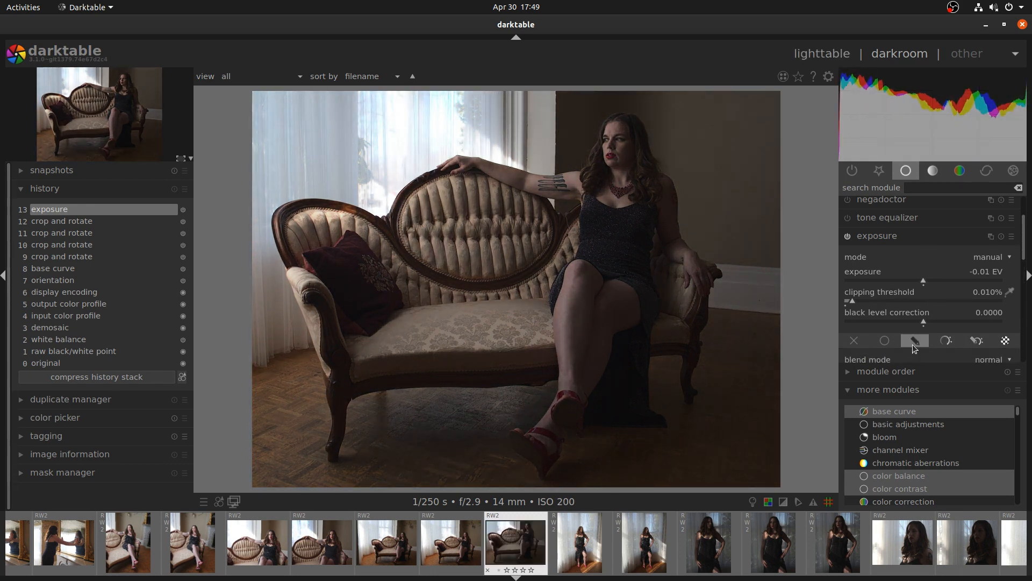
pyautogui.click(914, 341)
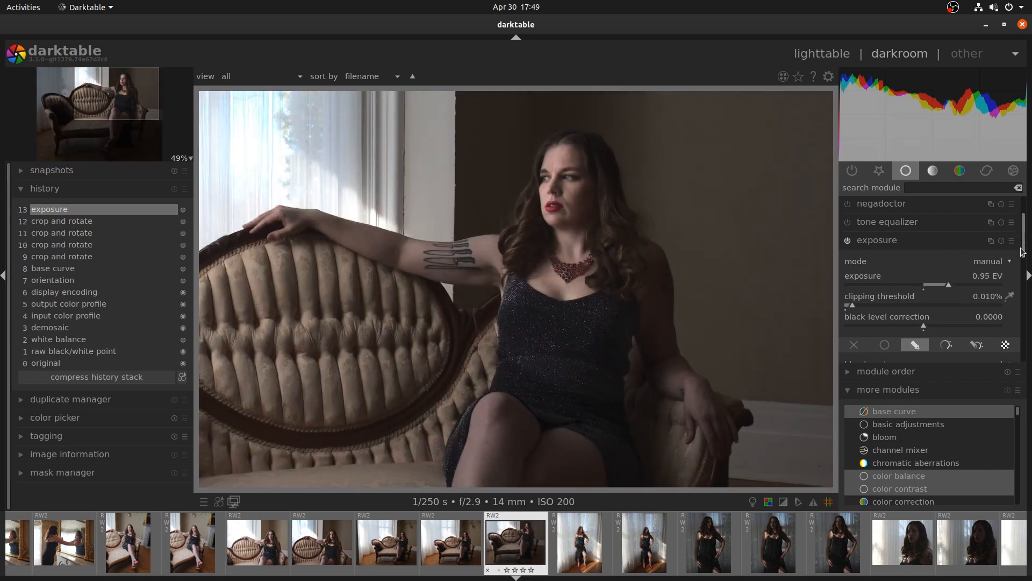
pyautogui.click(914, 345)
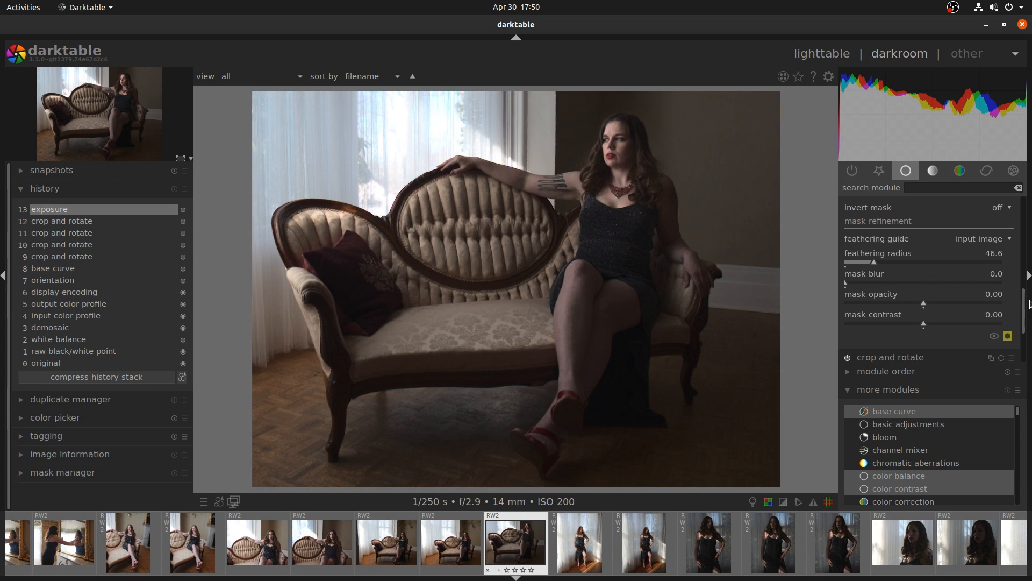
pyautogui.scroll(3)
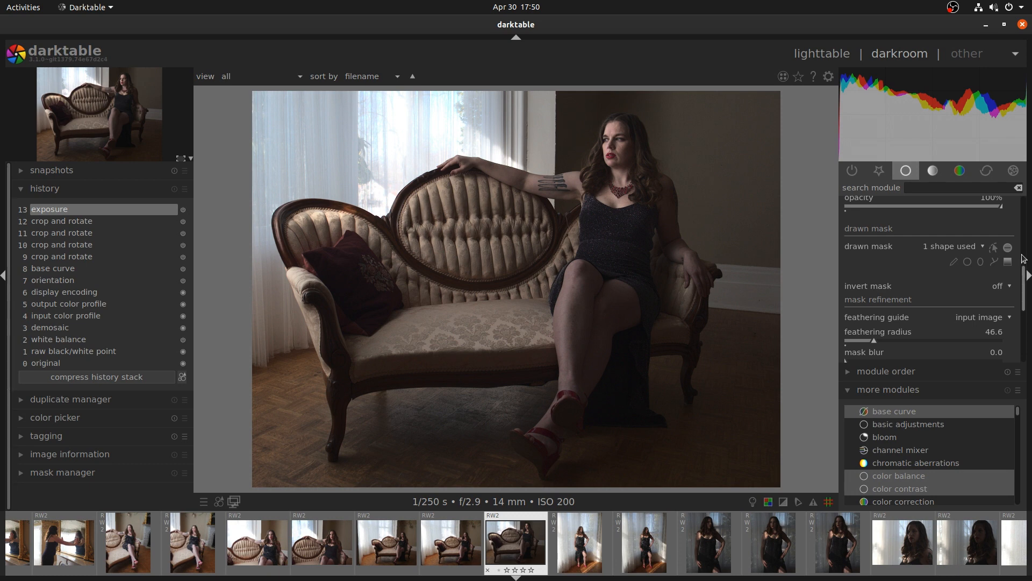
pyautogui.moveTo(1023, 298)
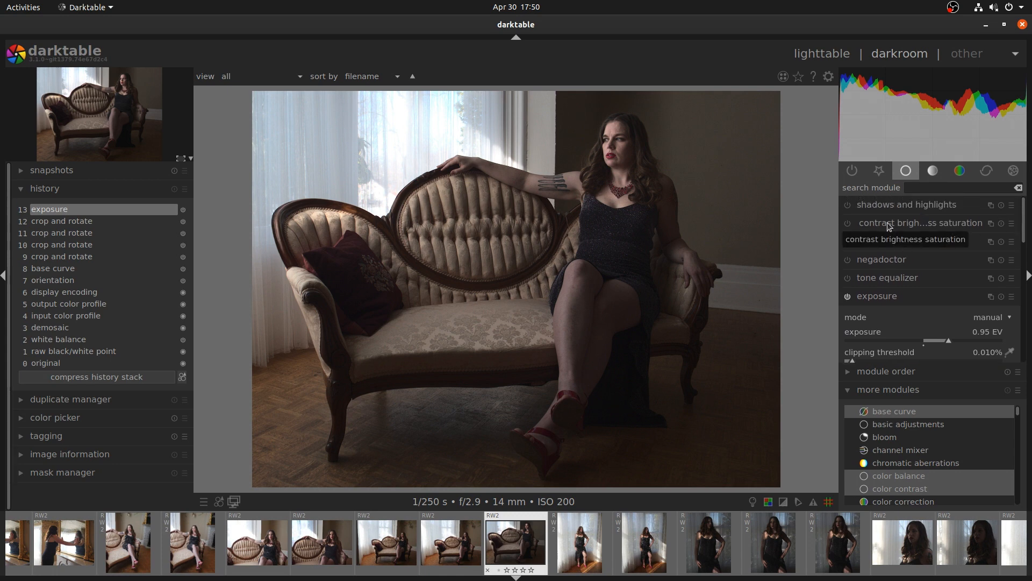
pyautogui.click(919, 222)
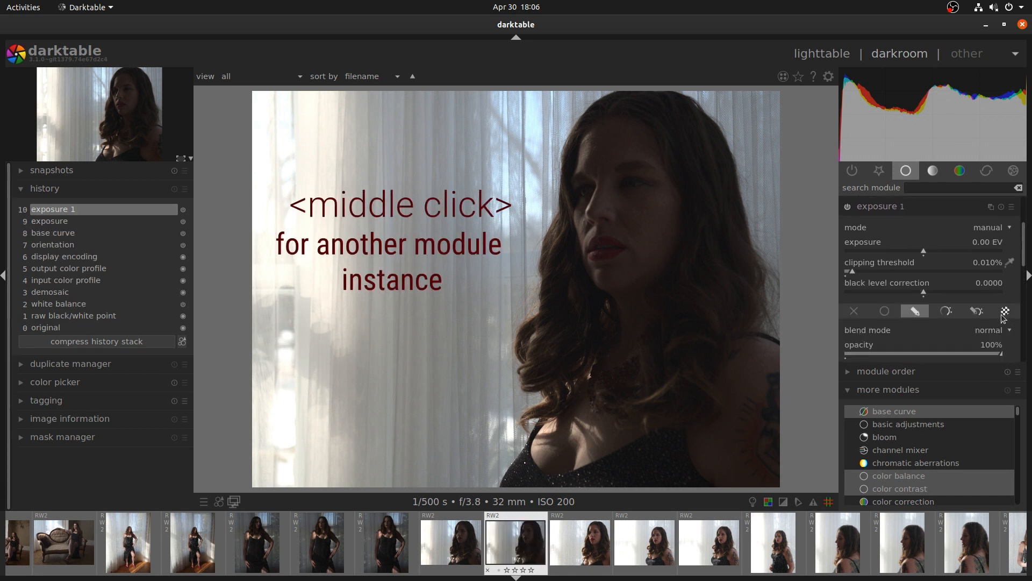
# - Raise exposure 1.28 EV inside a path drawn around her face, then toggle it off to compare
pyautogui.click(914, 310)
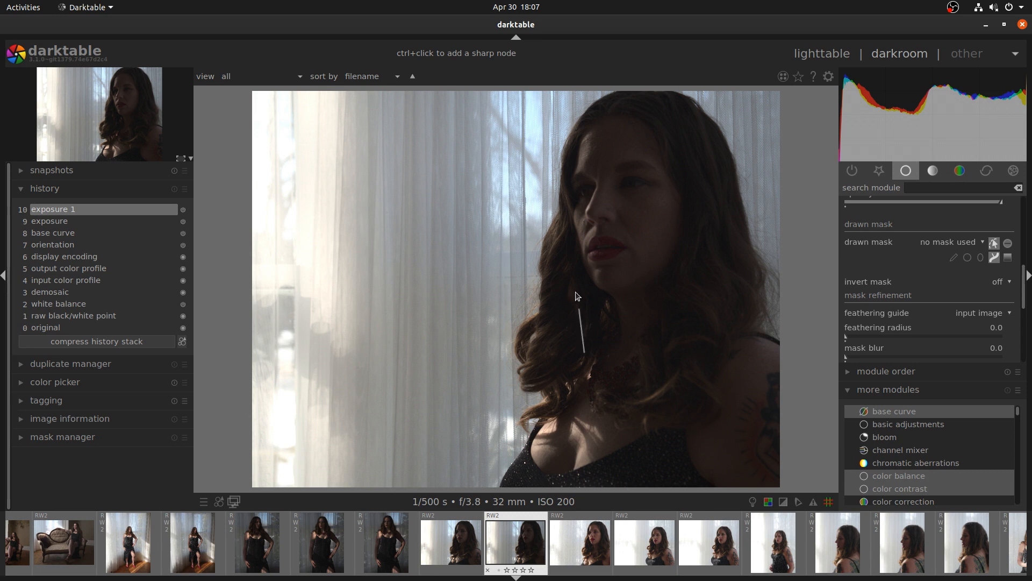
pyautogui.click(578, 296)
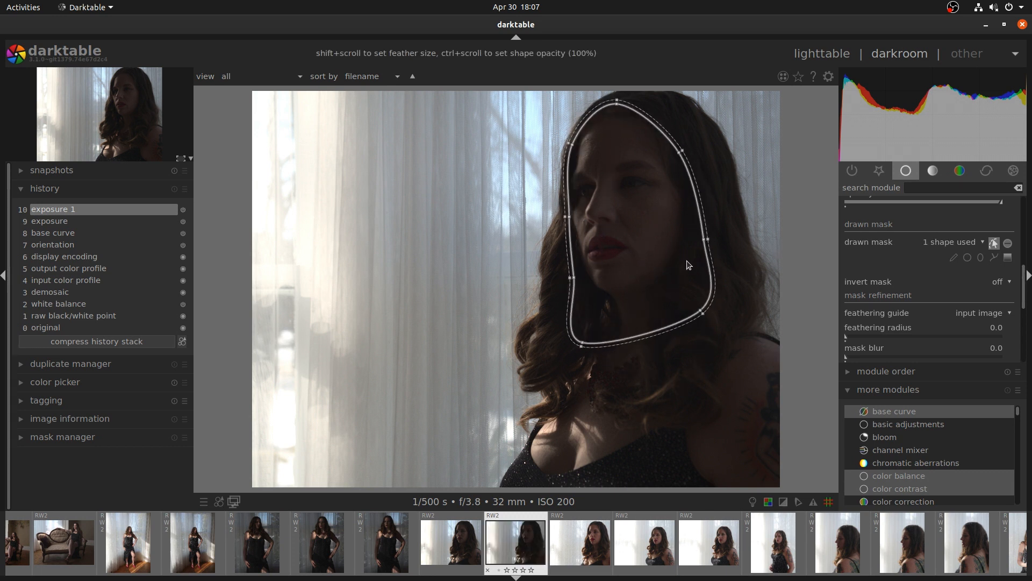
pyautogui.click(993, 243)
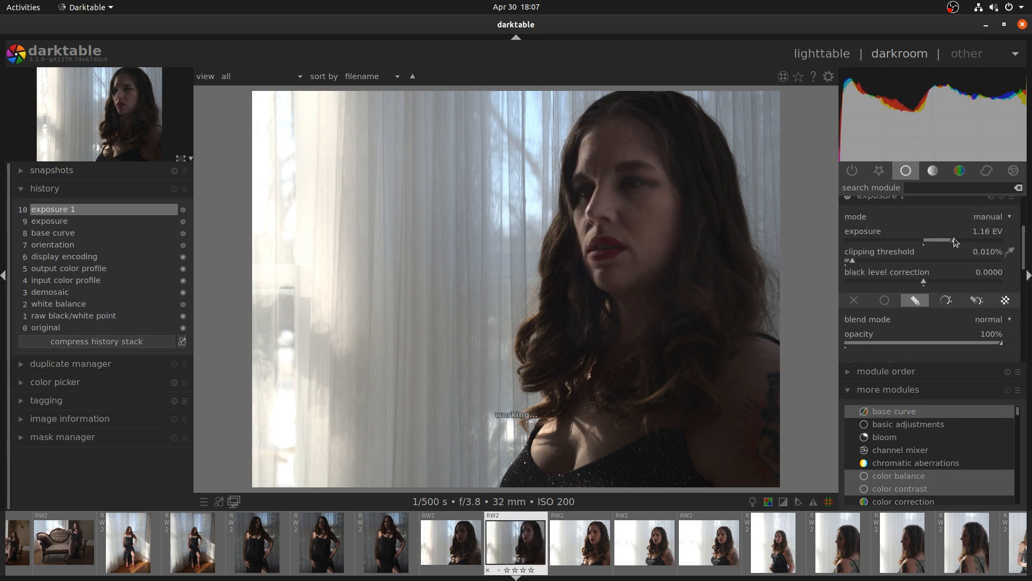
pyautogui.click(914, 300)
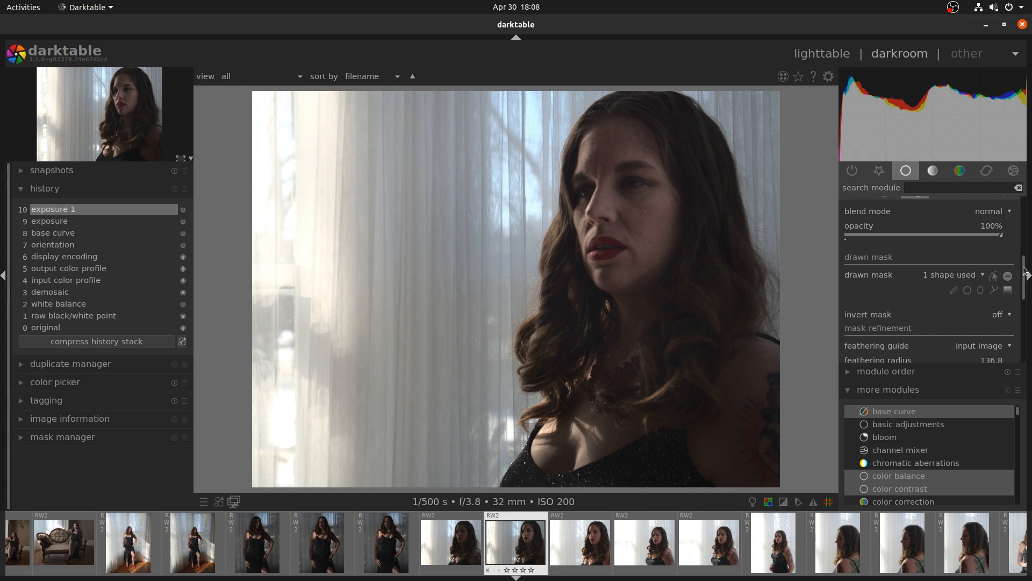
pyautogui.click(848, 225)
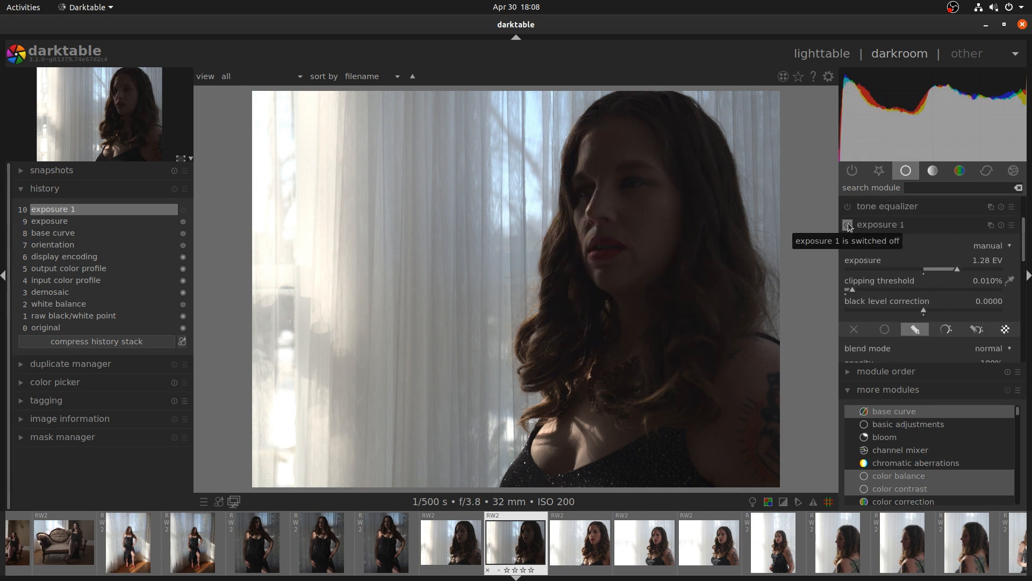